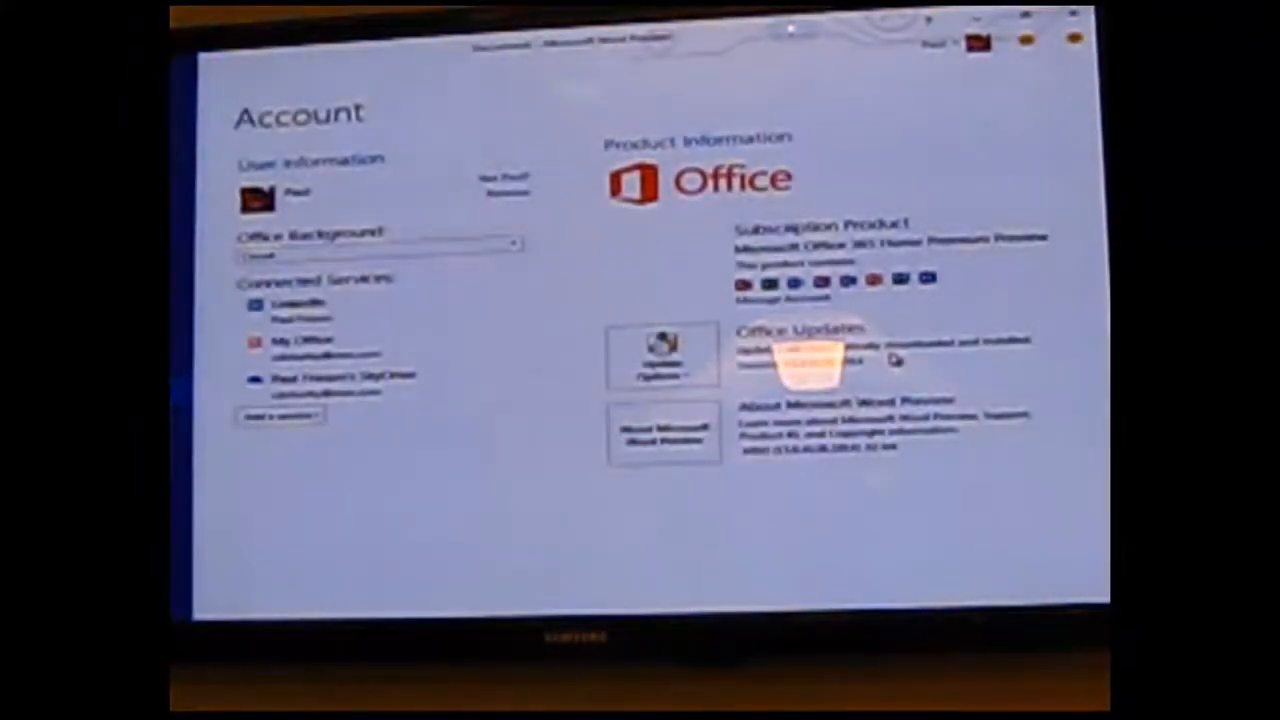
Return from the Account view to the blank document and show the Quick Access Toolbar commands, including Touch Mode
left_click(350, 380)
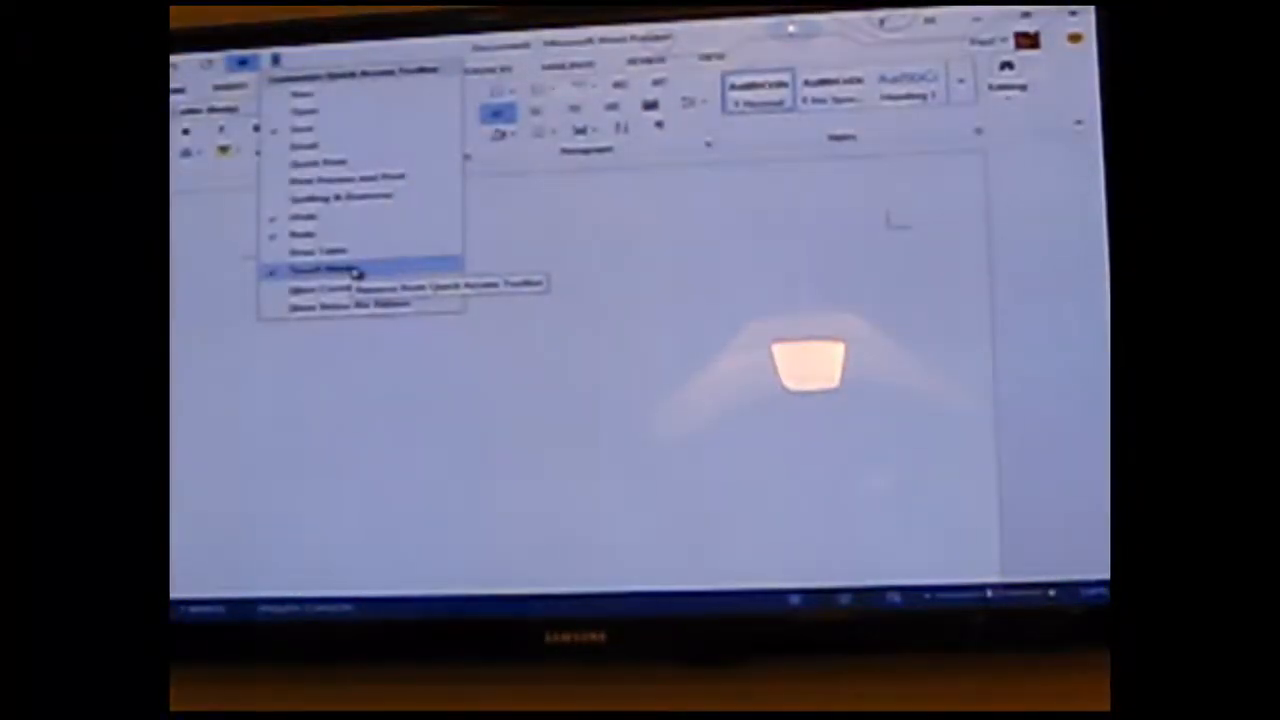
left_click(320, 270)
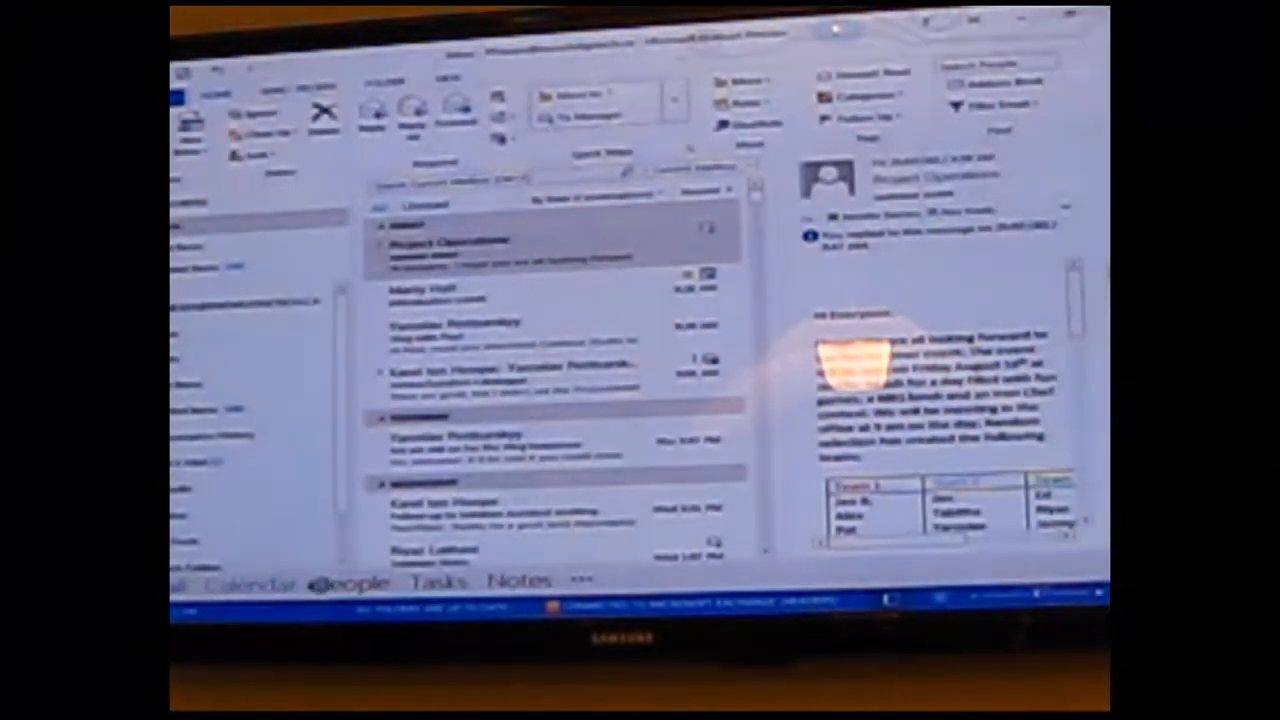
Switch Outlook from the inbox to the July 2012 calendar day with its single meeting
left_click(250, 583)
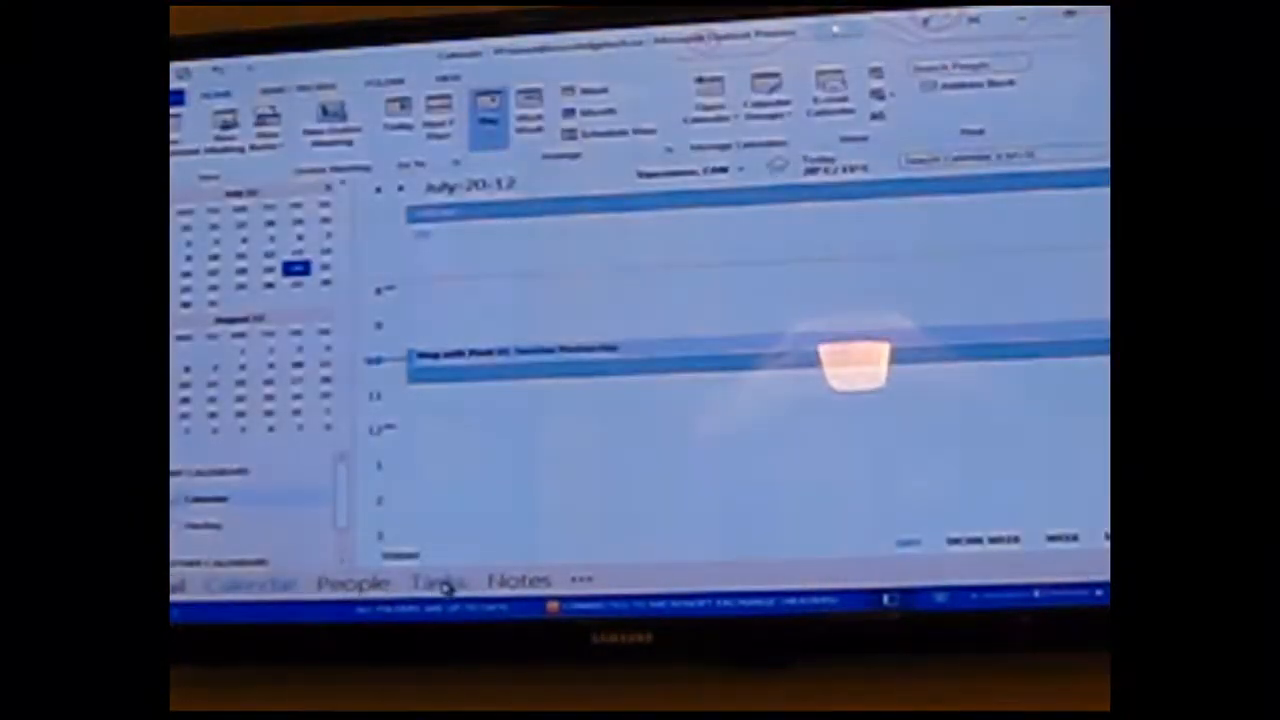